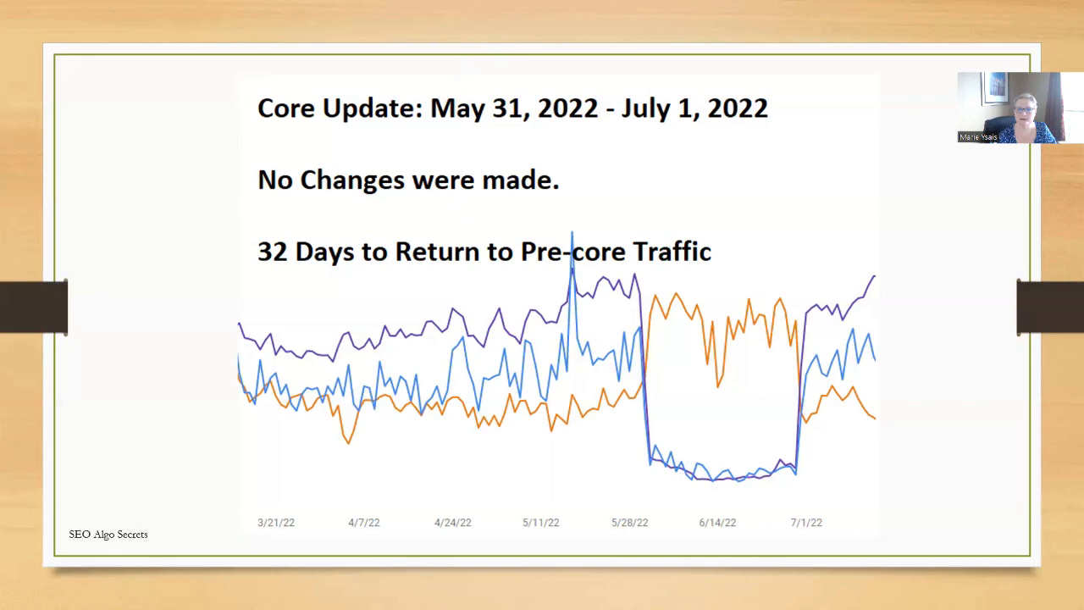
# - Advance to the May 31 – June 26, 2022 core update slide with the red-arrow traffic dip
pyautogui.press('Right')
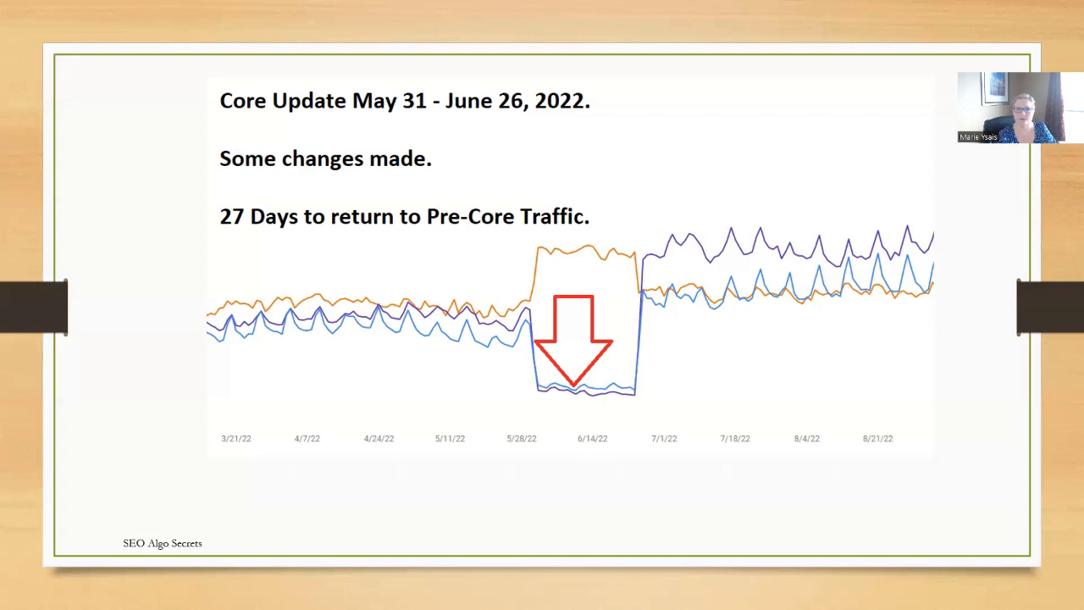
# - Advance through 'Core Update Need HELP!' to the 'Core Update 2022' 29-day flat-line slide
pyautogui.press('Right')
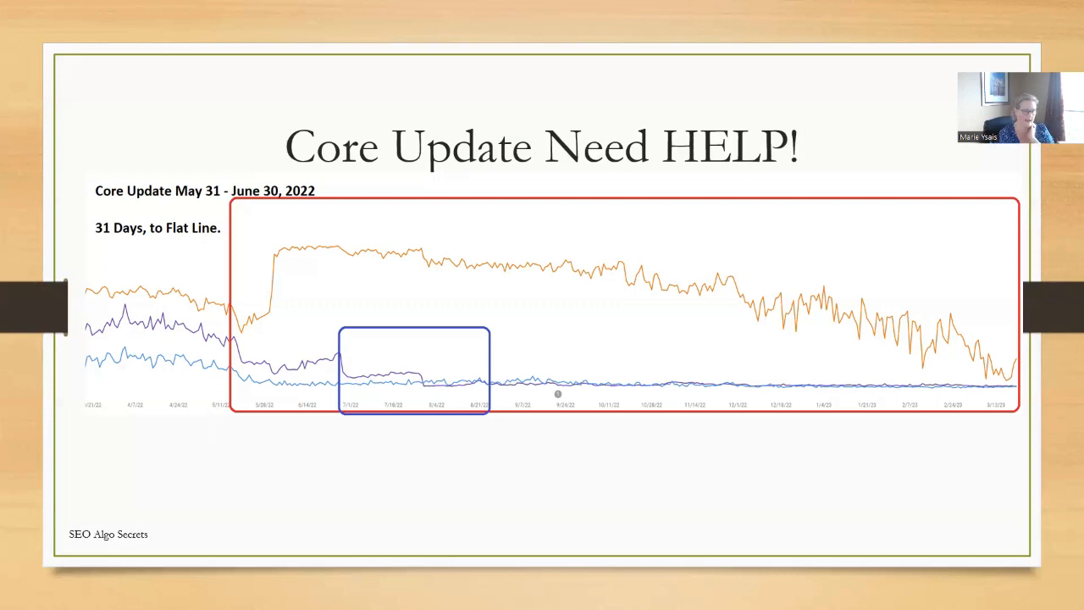
pyautogui.press('right')
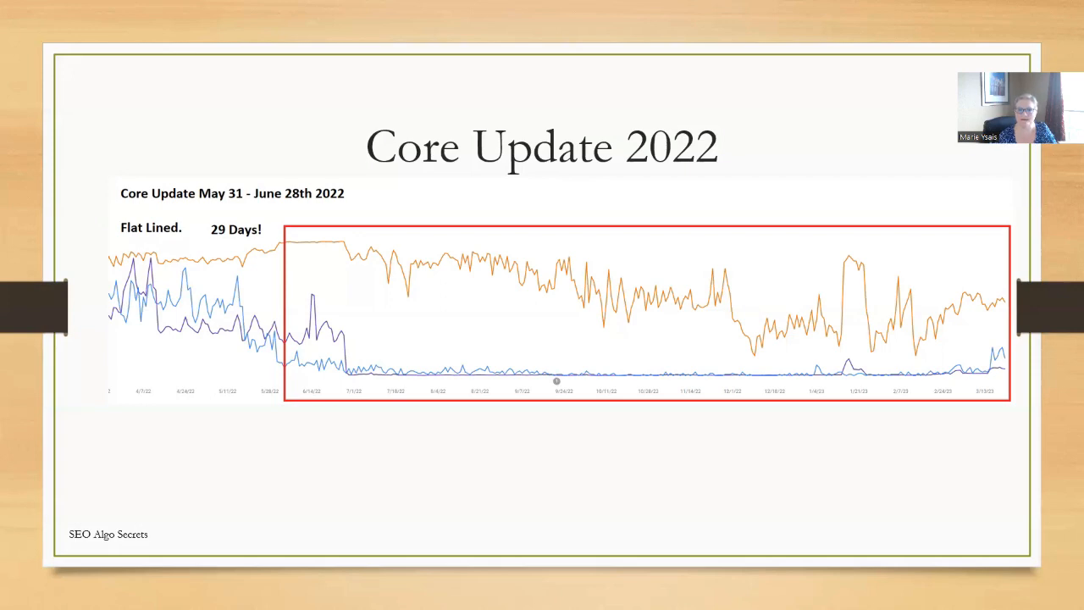
# - Advance to the 'Current Core Update' slide with the red-boxed traffic drop
pyautogui.press('right')
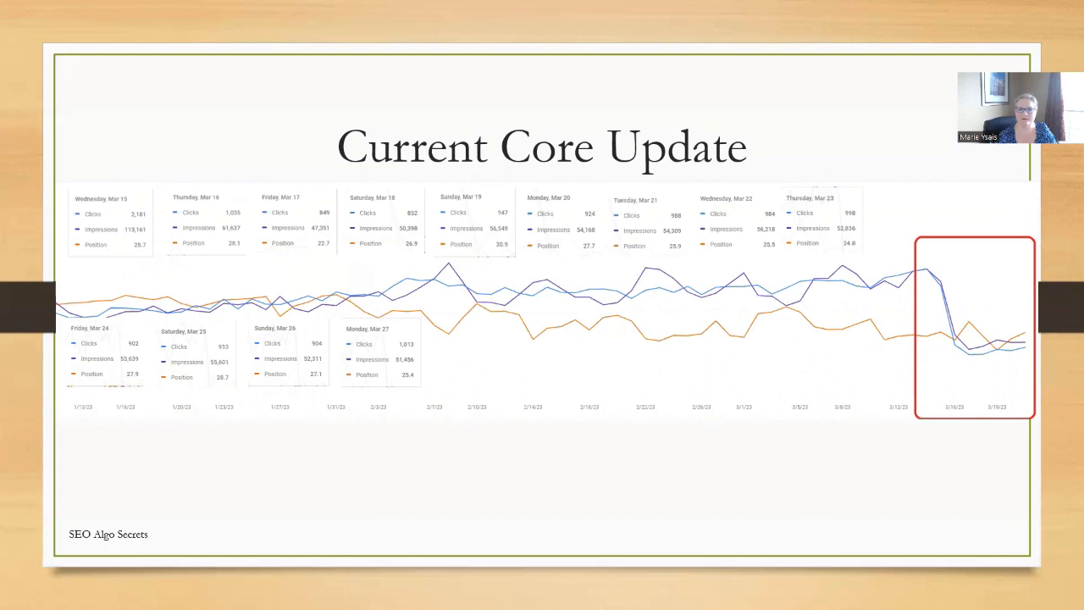
pyautogui.moveTo(501, 5)
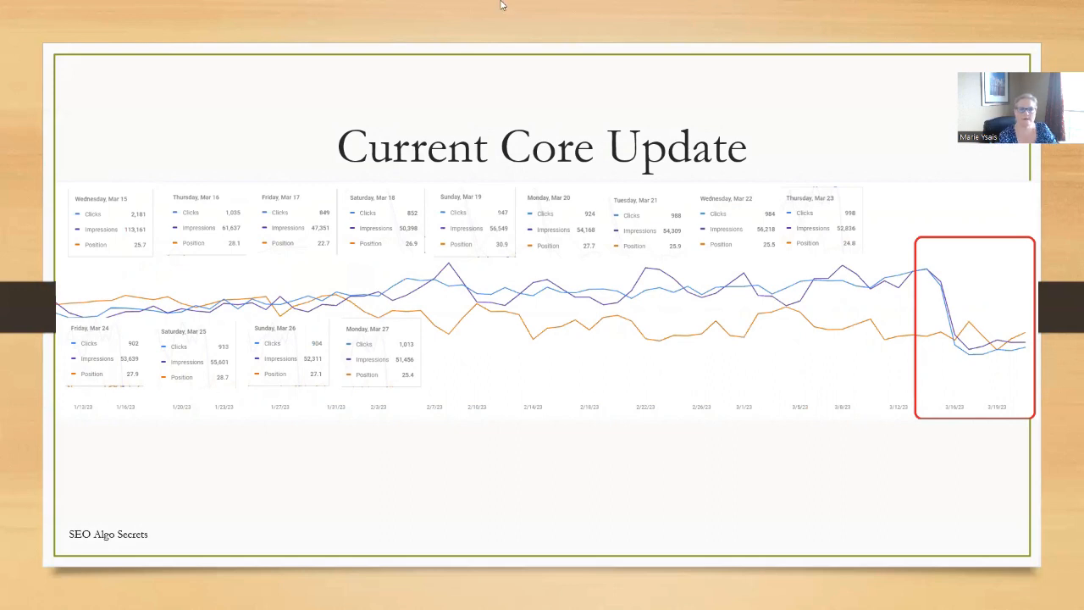
pyautogui.moveTo(405, 44)
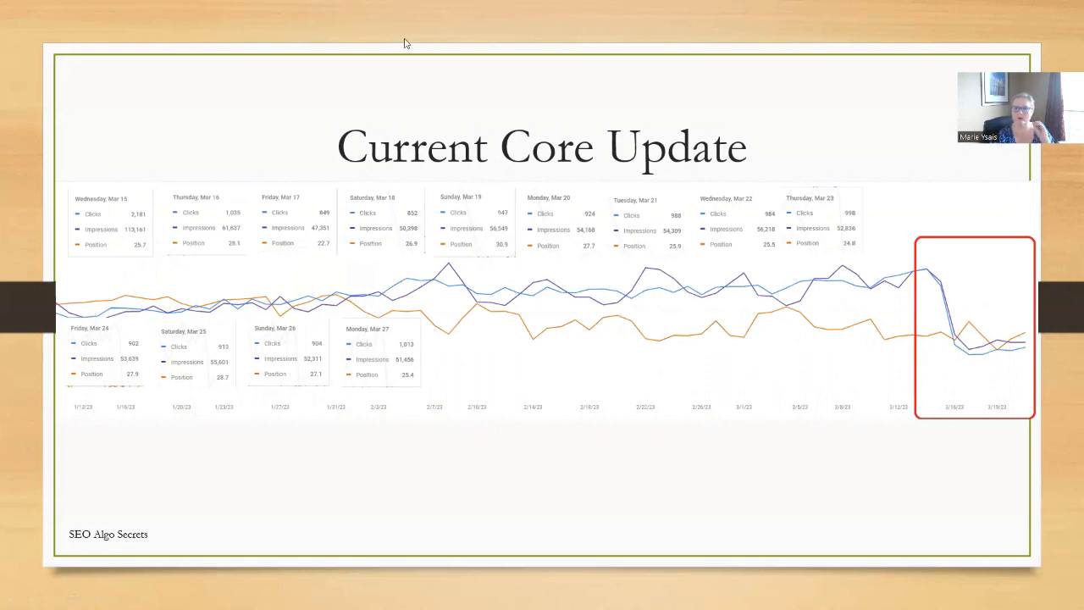